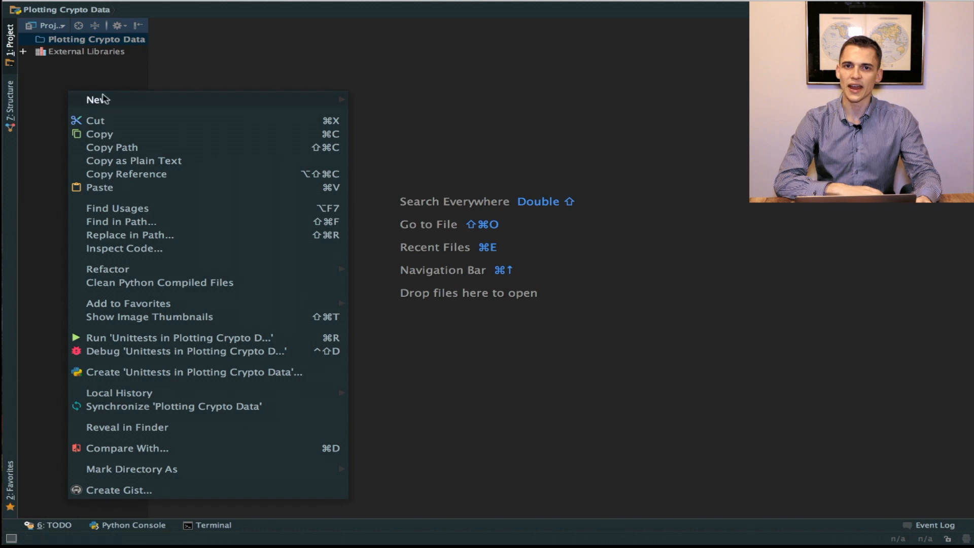
# Create a new Python file named dataGrab in the project folder.
pyautogui.click(96, 99)
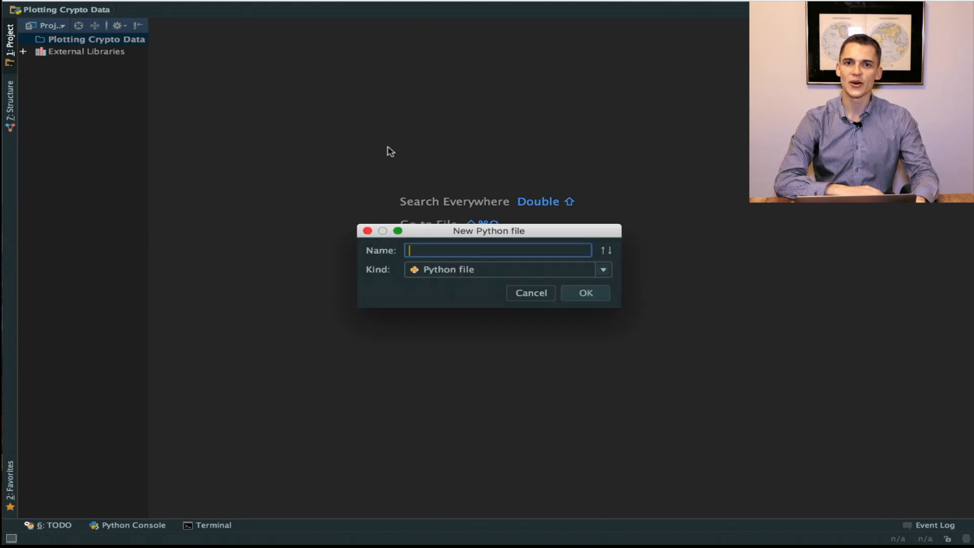
pyautogui.write('dataGrab')
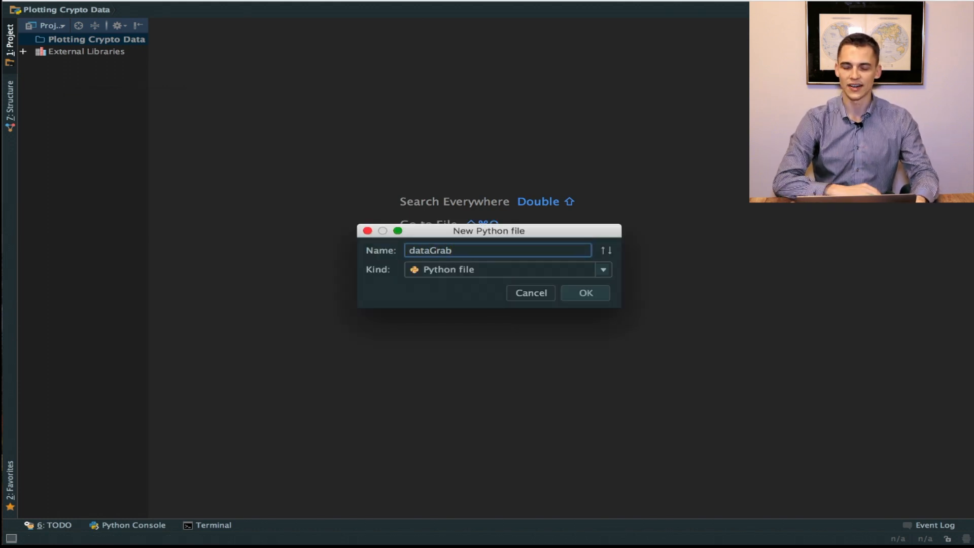
pyautogui.click(585, 293)
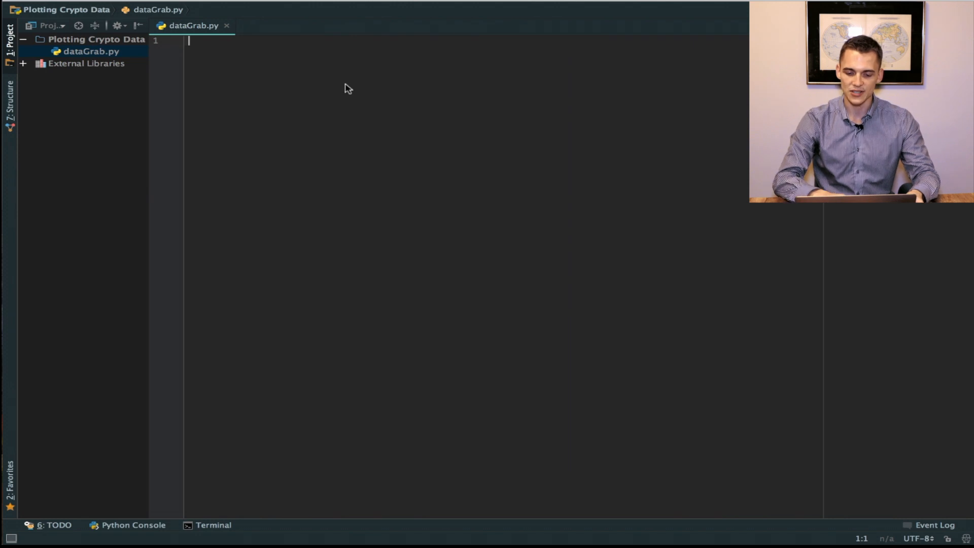
# Write code importing requests, storing requests.get(Binance 24hr ticker URL).json() in a, and printing a.
pyautogui.write('import')
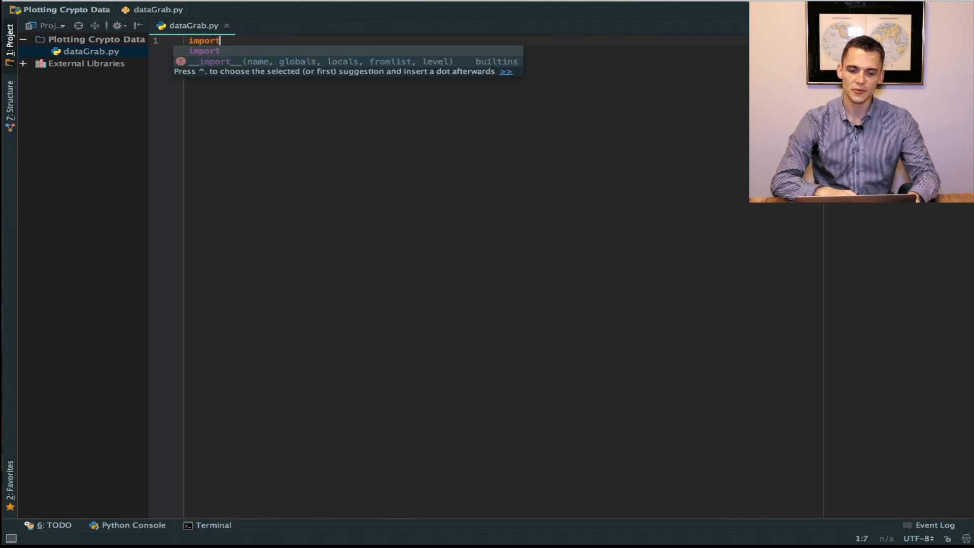
pyautogui.write('requests')
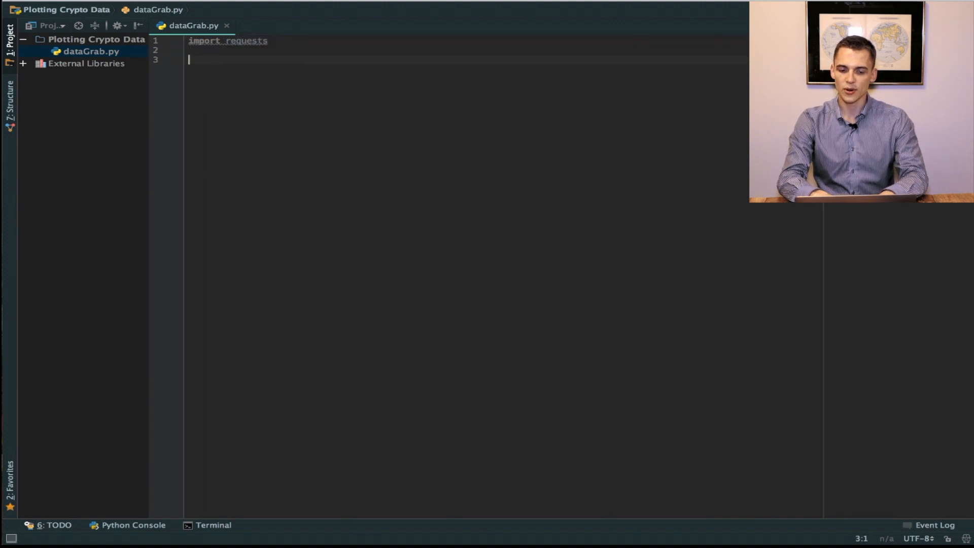
pyautogui.write('a = requests.')
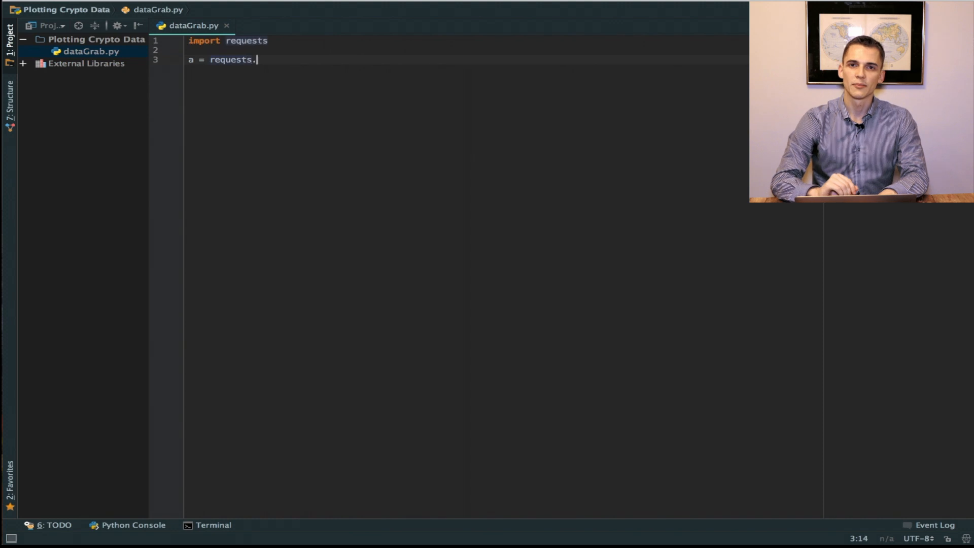
pyautogui.write("get('https://api.binance.com/api/v1/ticker/24hr")
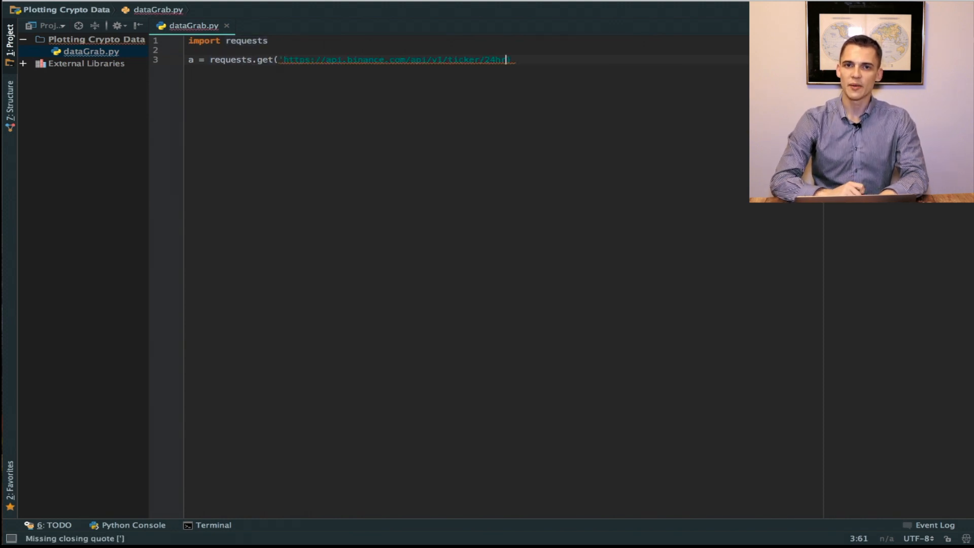
pyautogui.write("'")
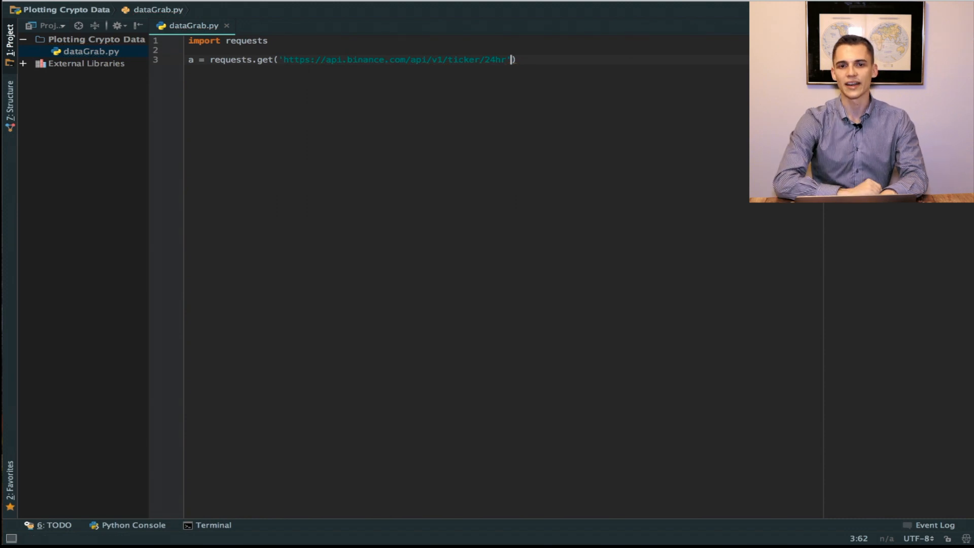
pyautogui.write(')')
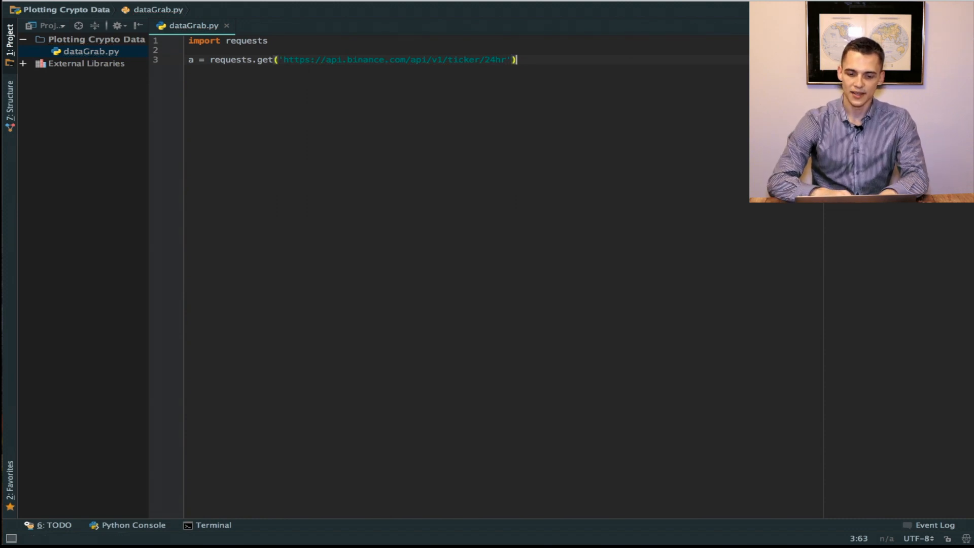
pyautogui.write('.json()')
pyautogui.write('print')
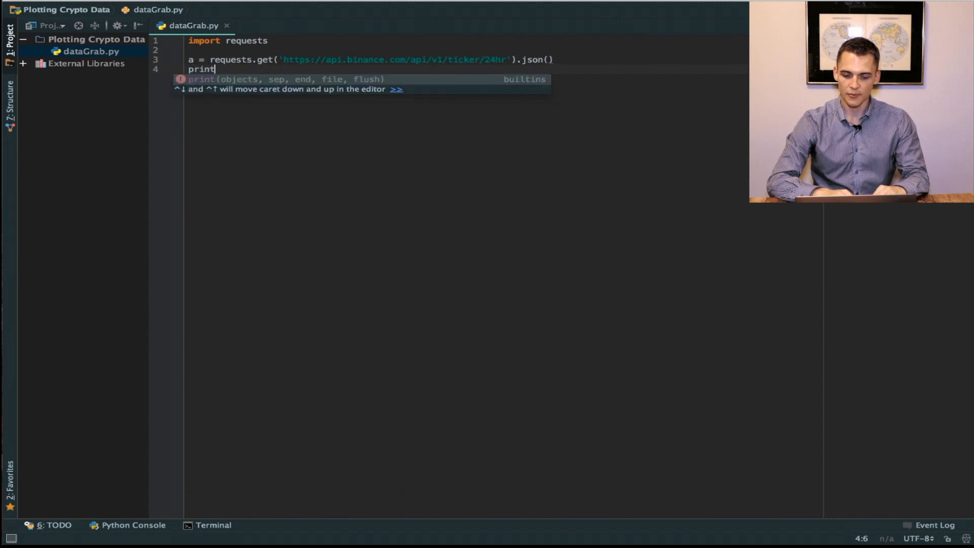
pyautogui.write('(a)')
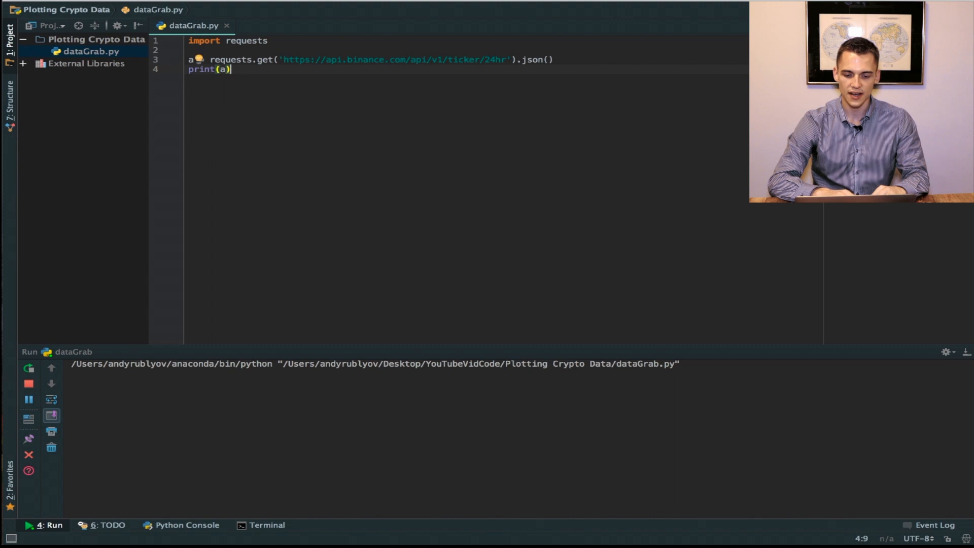
# Turn on soft-wrap in the Run console so the long ticker output wraps.
pyautogui.click(28, 368)
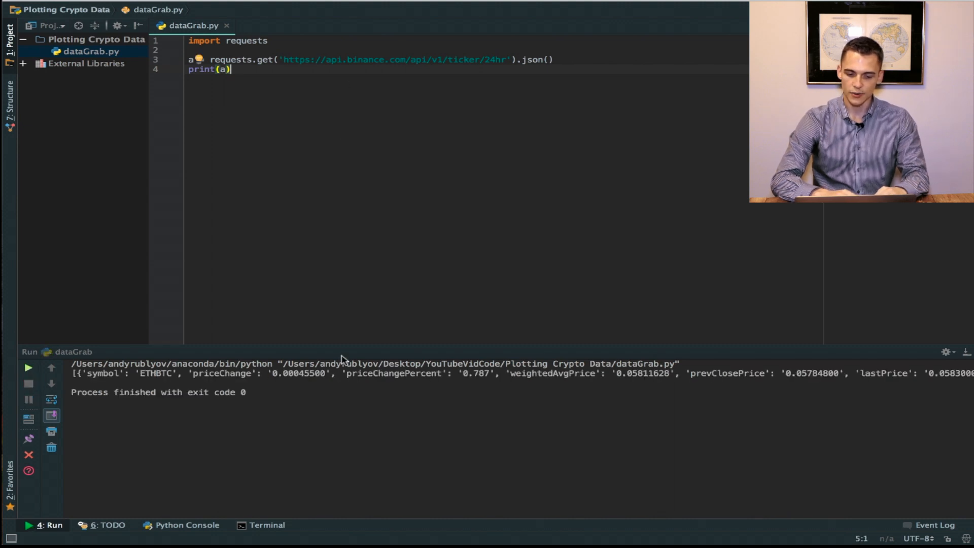
pyautogui.click(51, 399)
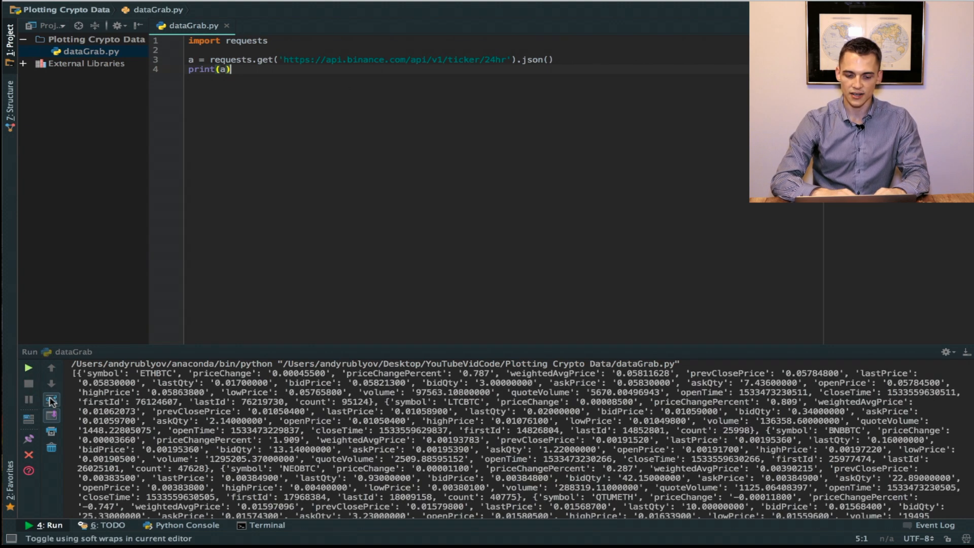
pyautogui.click(51, 399)
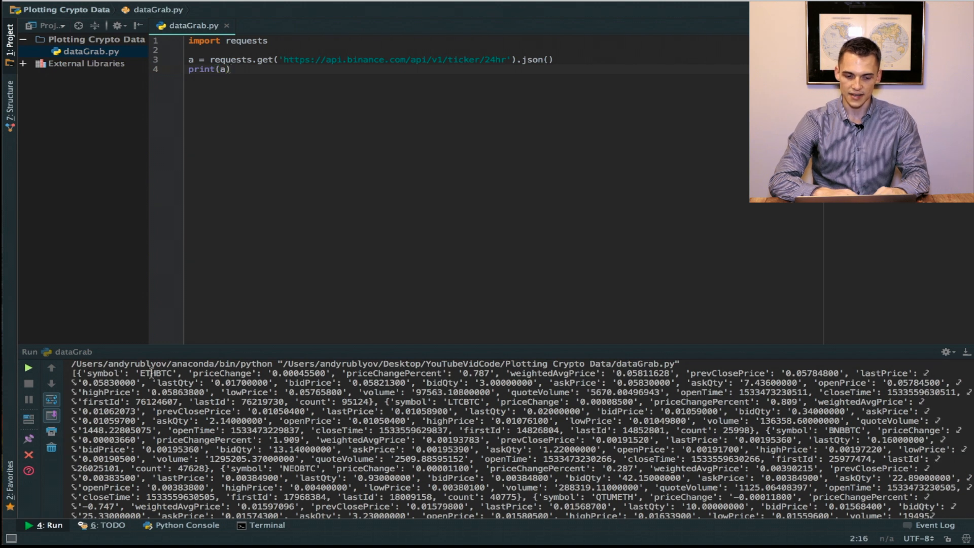